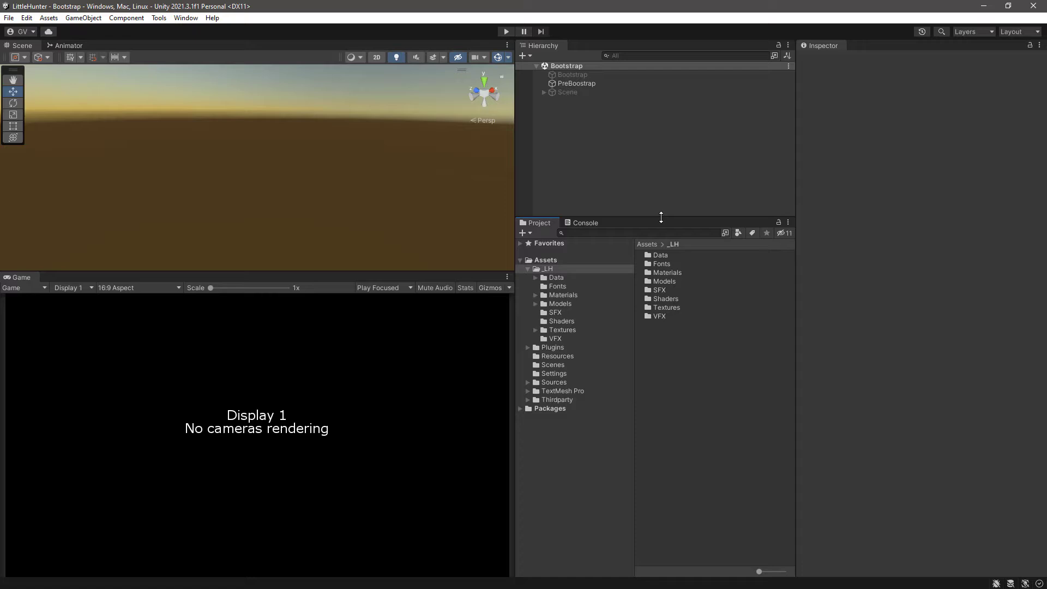
mouse_move(676, 342)
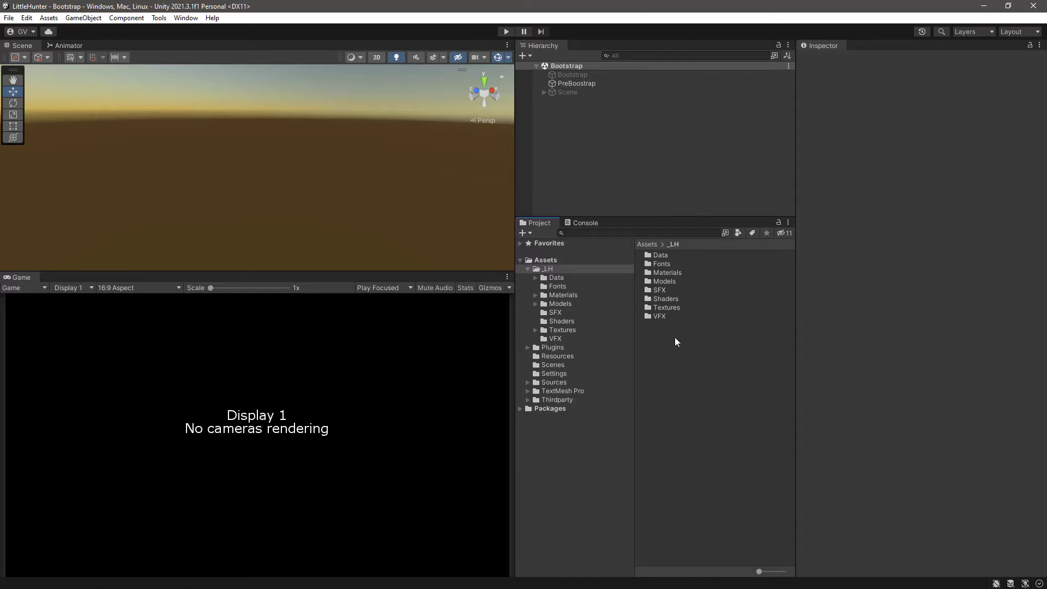
mouse_move(701, 398)
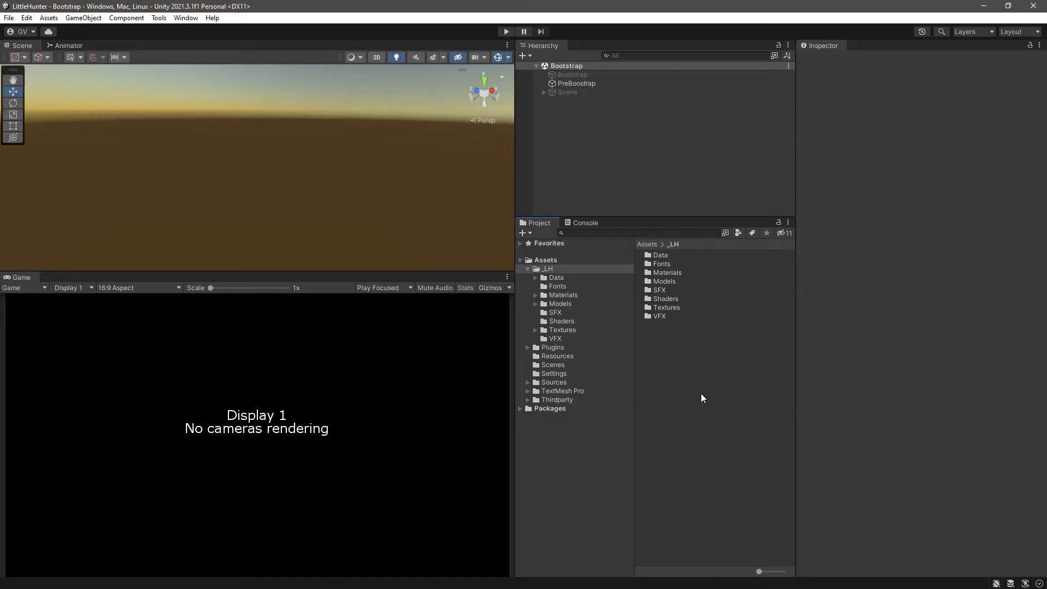
mouse_move(565, 12)
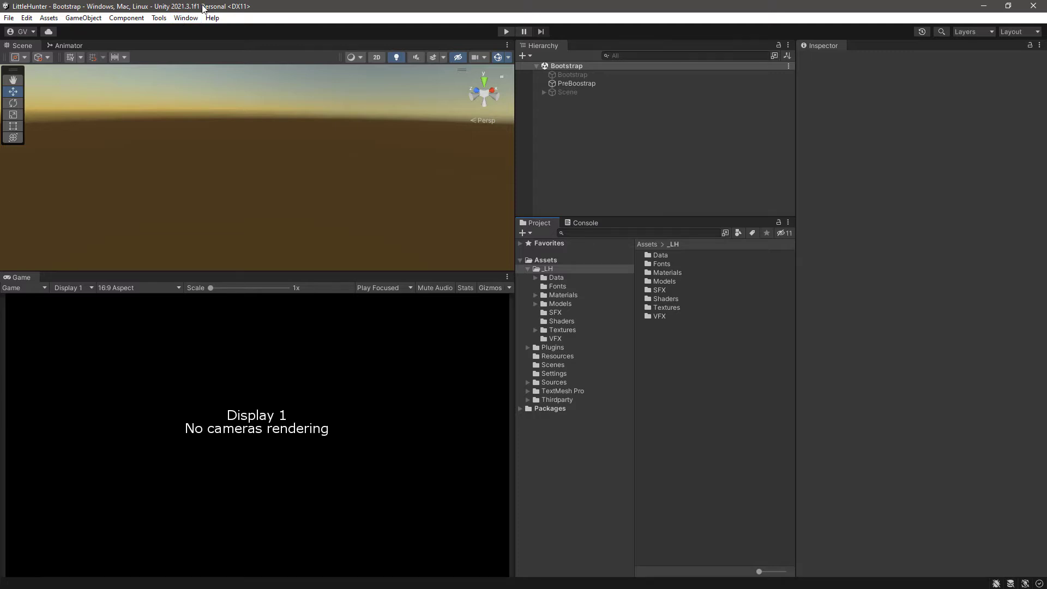
Load the Sandbox scene from Assets/Scenes, showing its tiled arena with barrels and trees
click(159, 18)
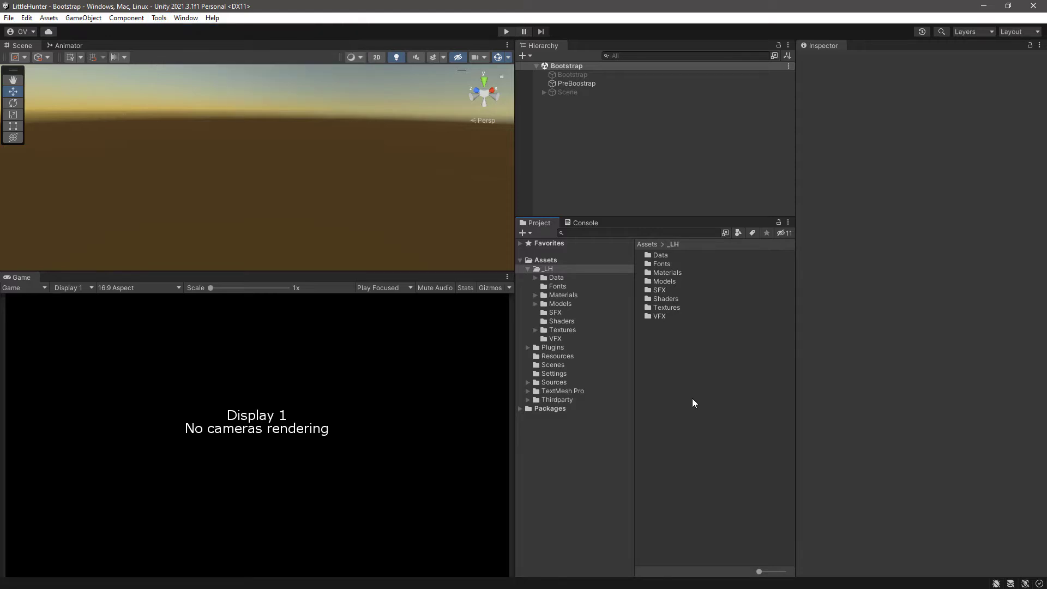
mouse_move(681, 403)
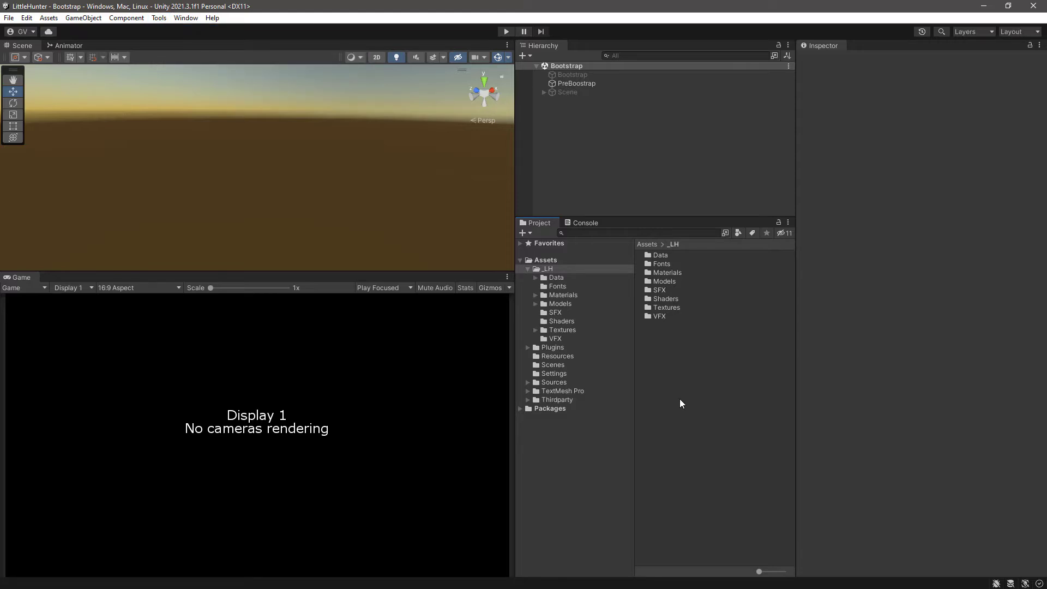
mouse_move(554, 357)
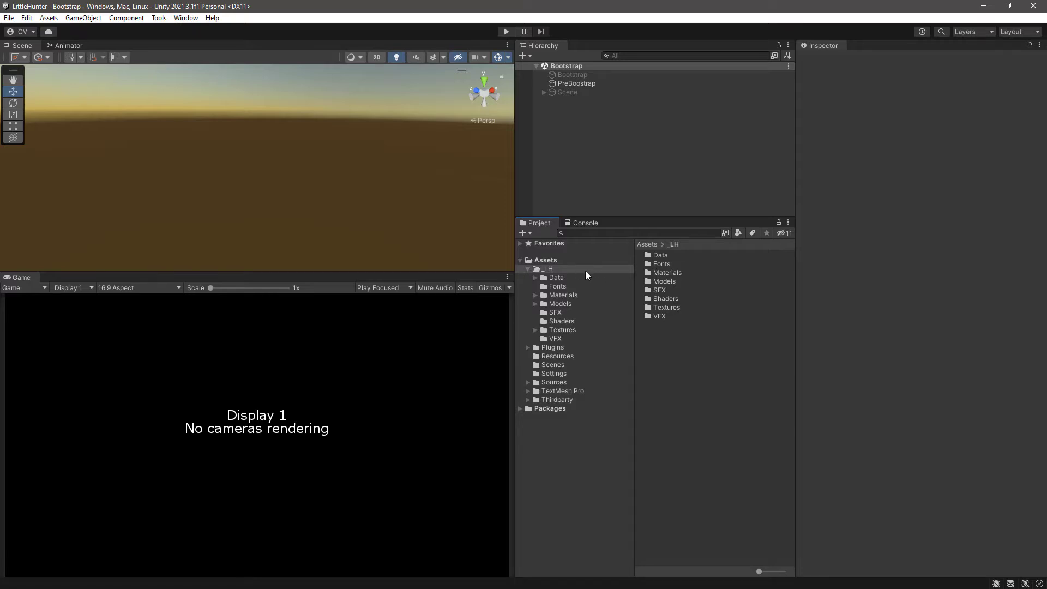
mouse_move(580, 319)
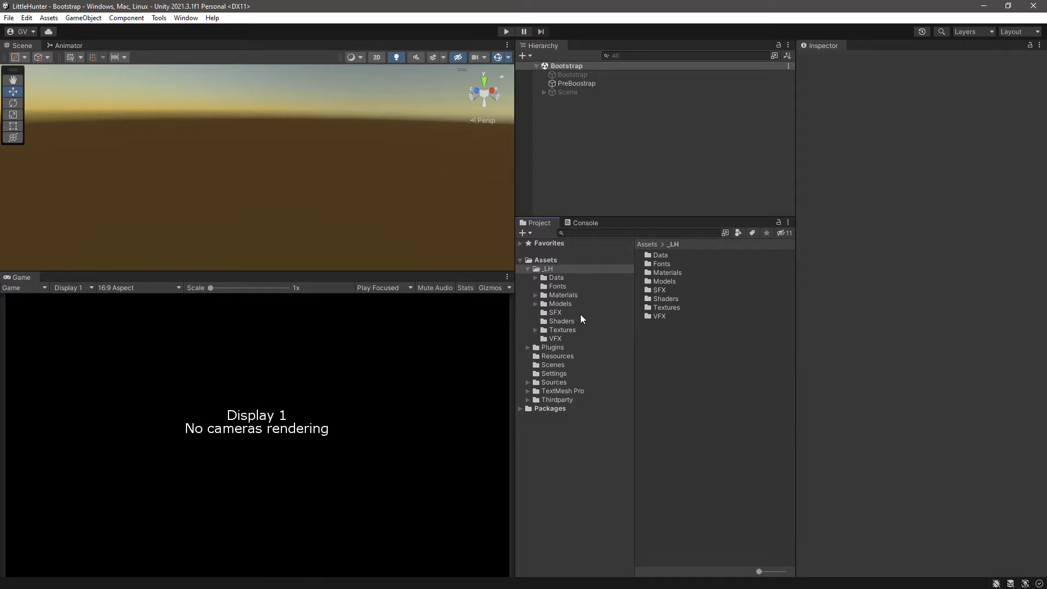
mouse_move(566, 297)
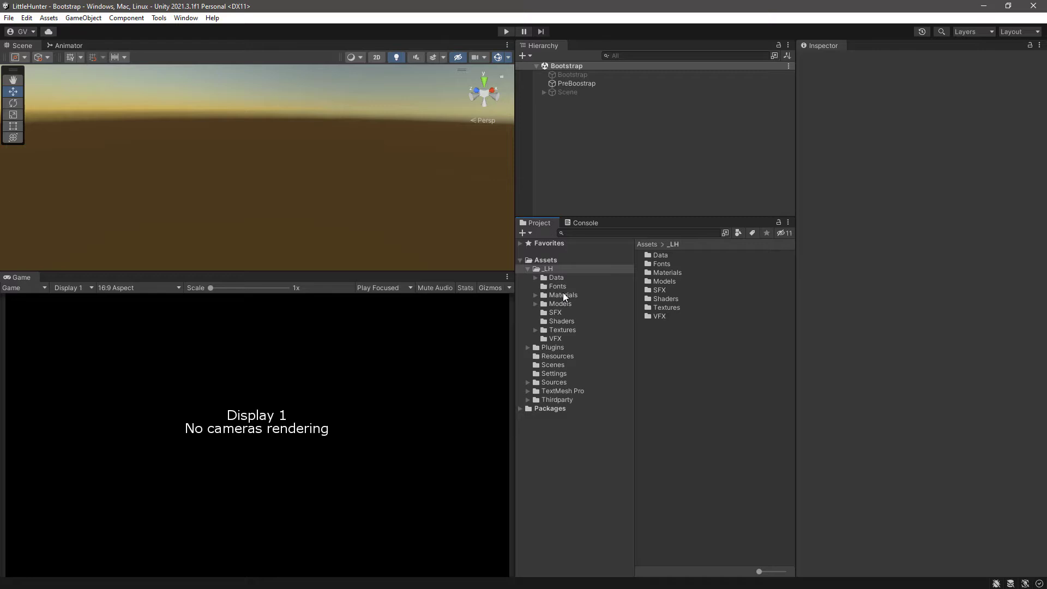
click(553, 365)
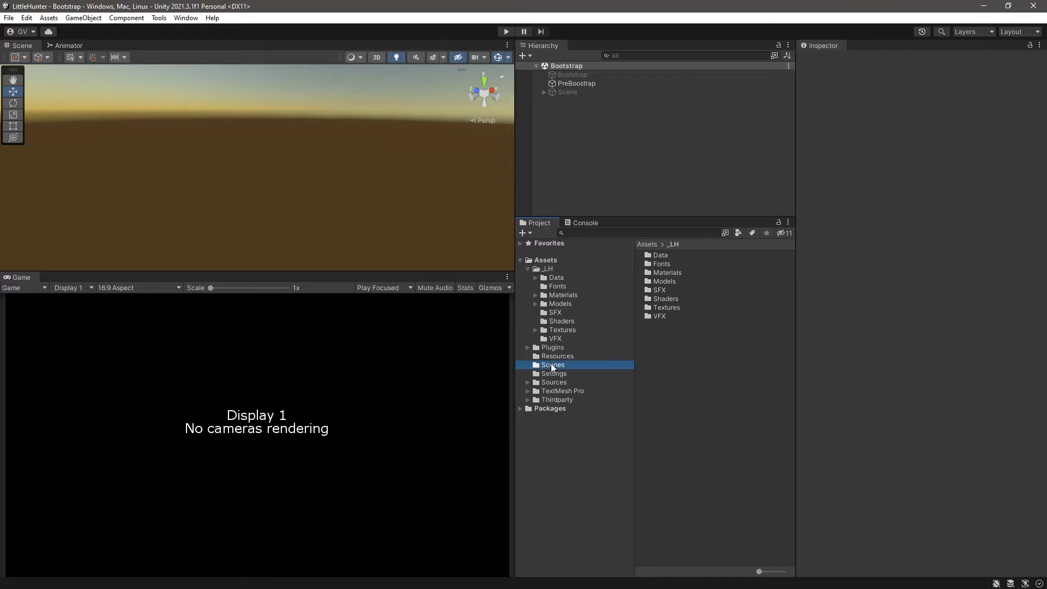
click(553, 364)
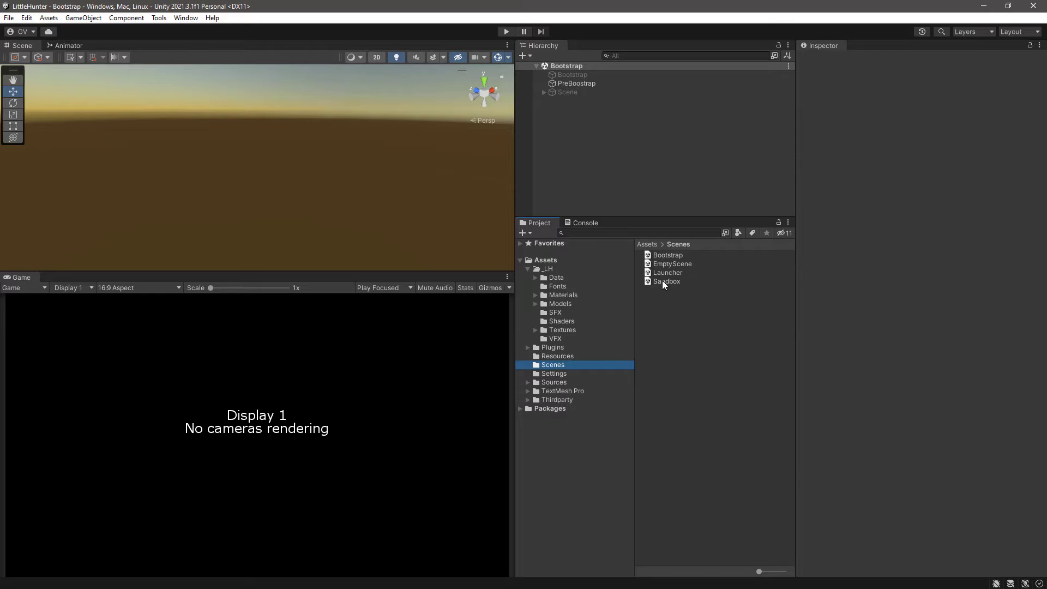
double_click(666, 282)
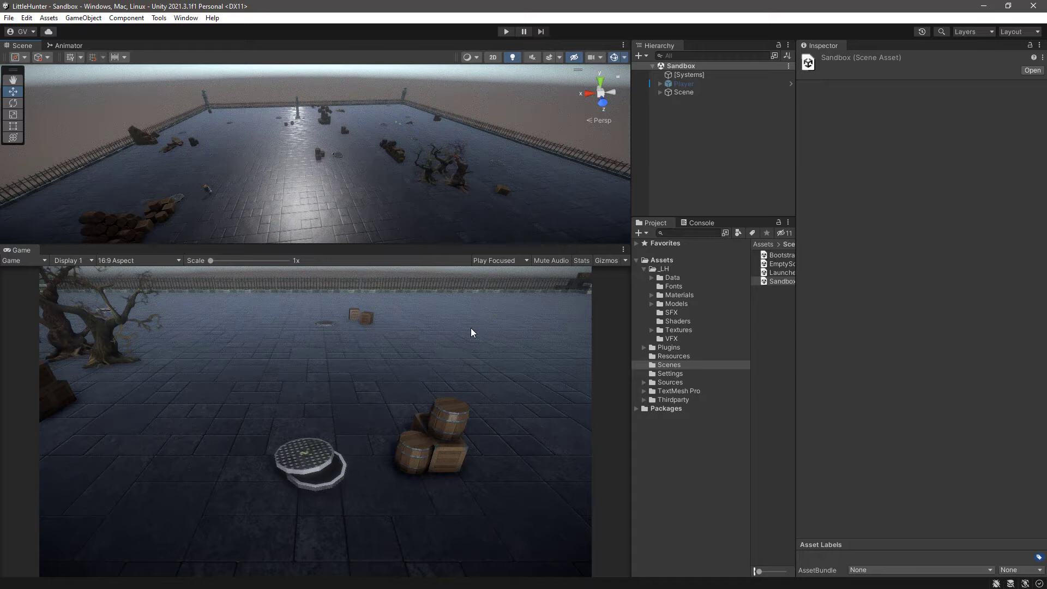
mouse_move(390, 336)
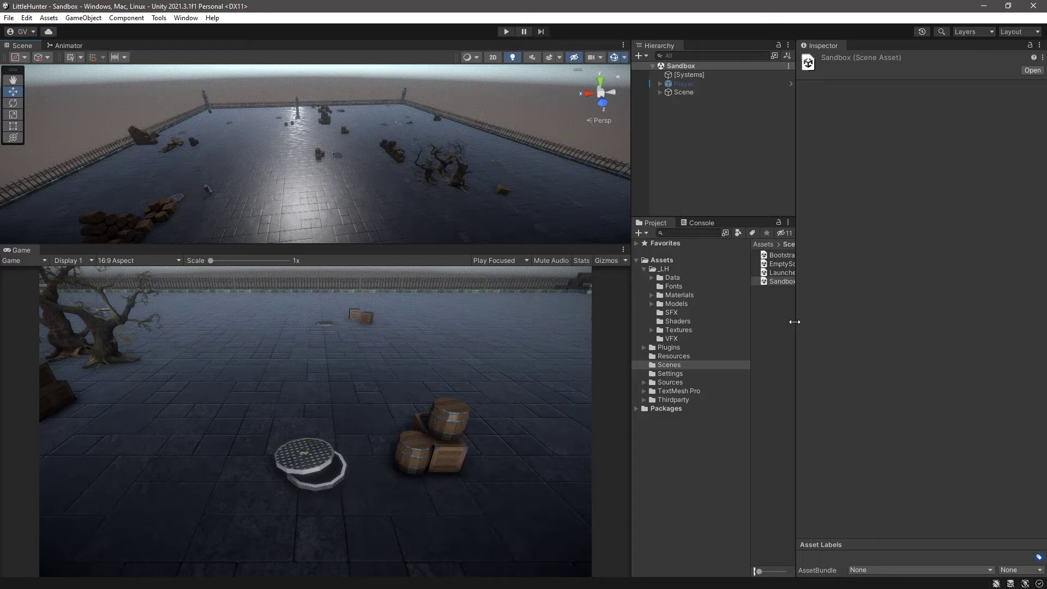
click(781, 281)
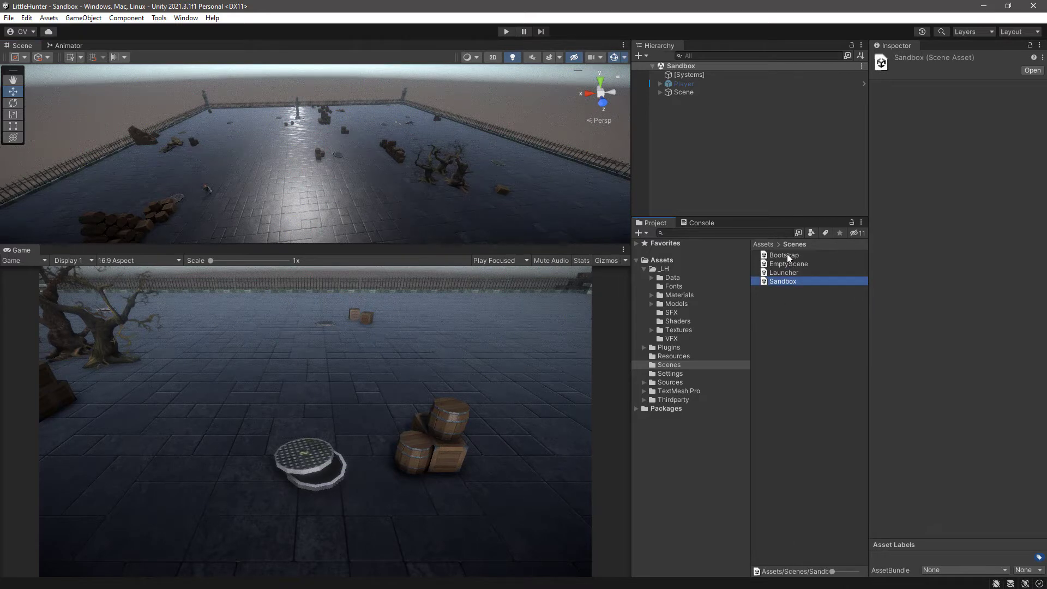
Play the Bootstrap scene with a player name until it joins SandboxRoom, then stop
double_click(782, 255)
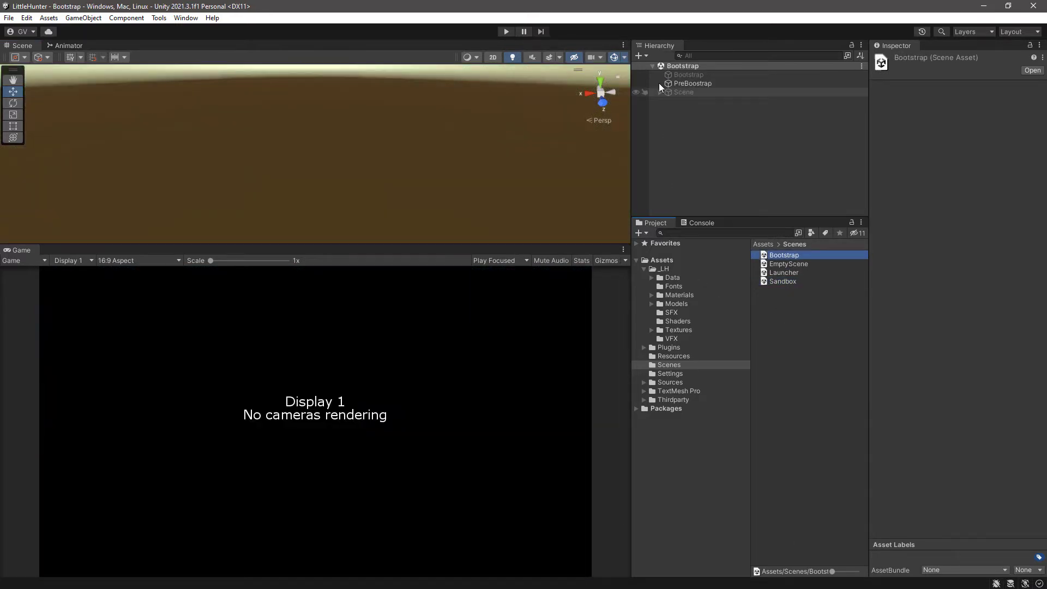
click(505, 32)
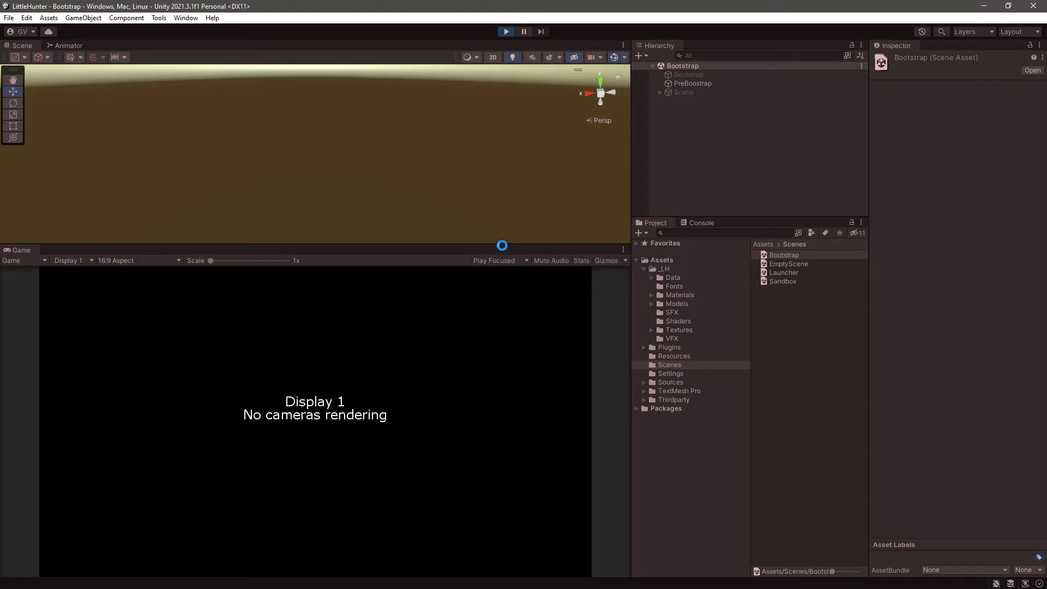
click(505, 32)
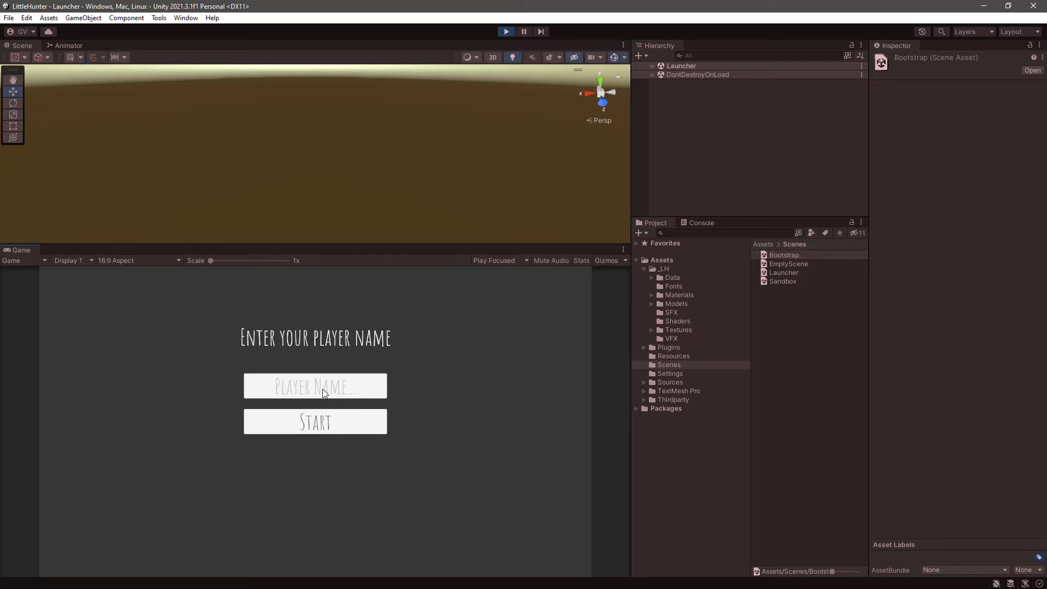
click(315, 421)
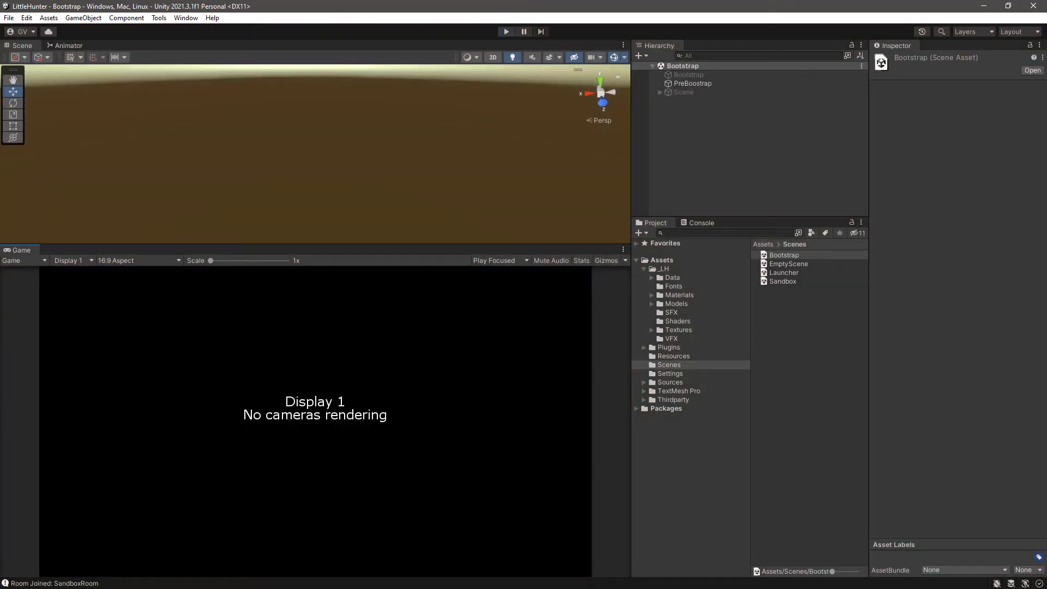
mouse_move(497, 23)
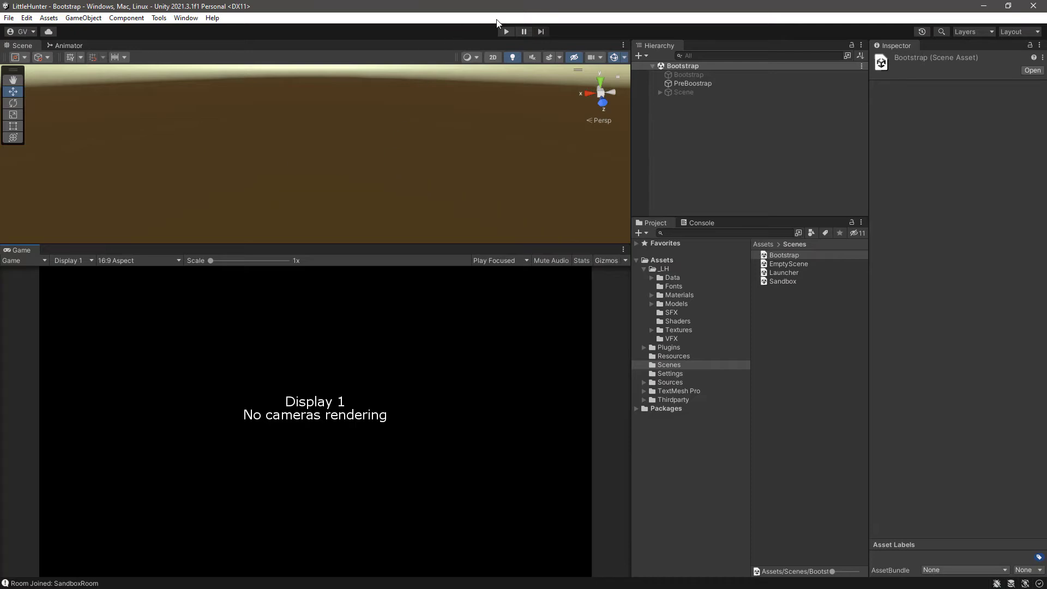
mouse_move(144, 234)
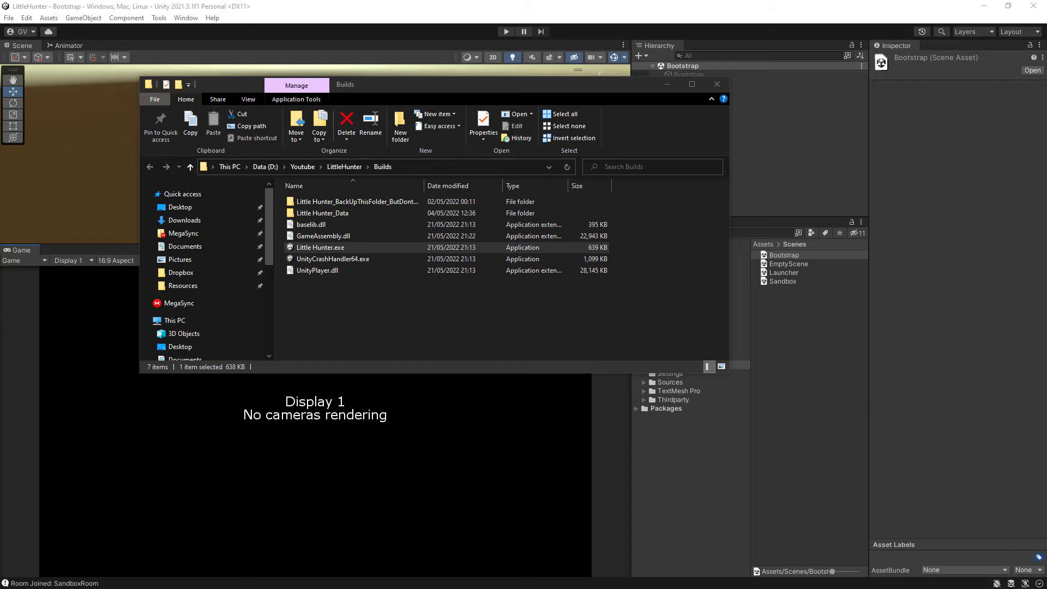
Launch two copies of Little Hunter.exe from D:/Youtube/LittleHunter/Builds
double_click(321, 247)
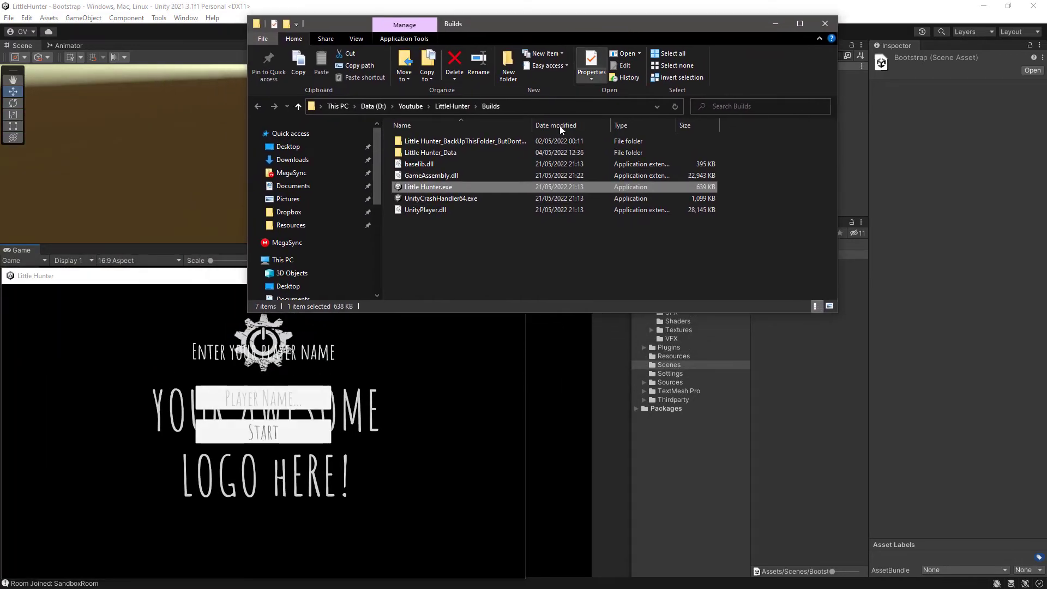
double_click(428, 187)
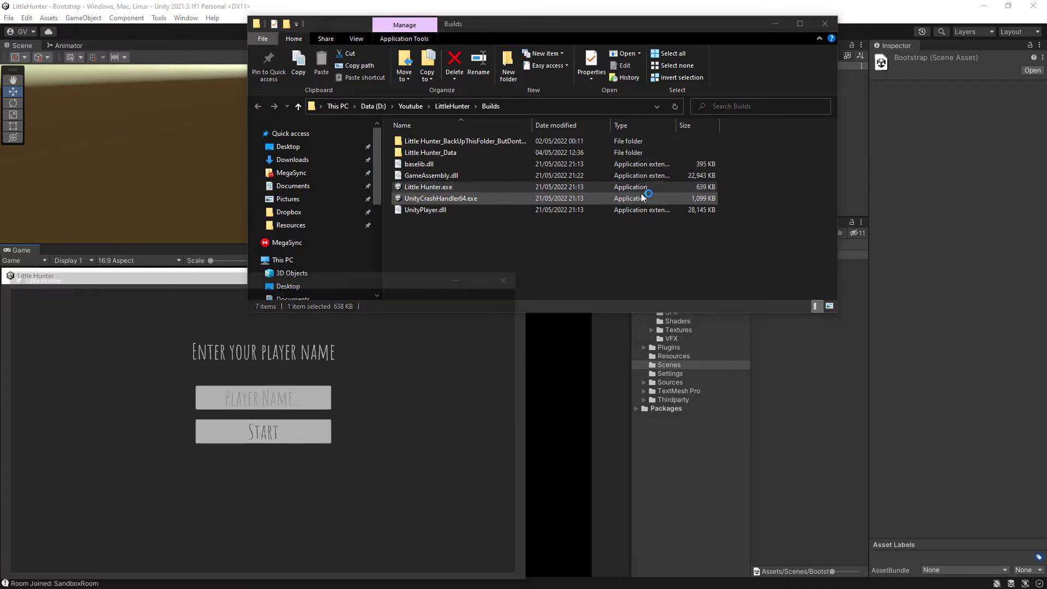
double_click(428, 187)
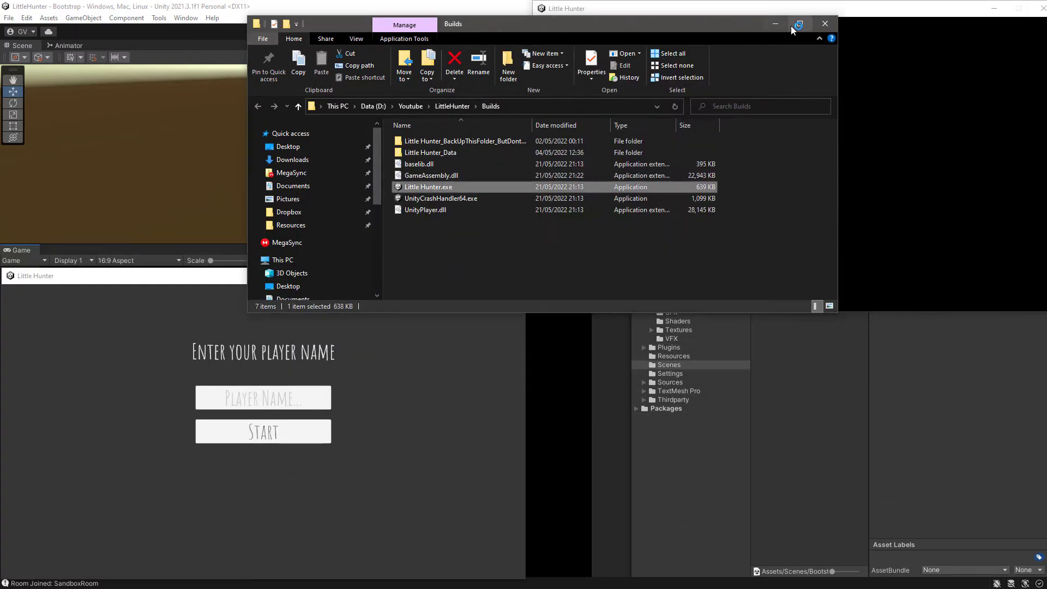
Minimize Explorer, start the first game window with a player name, and join the second as Player2
click(825, 24)
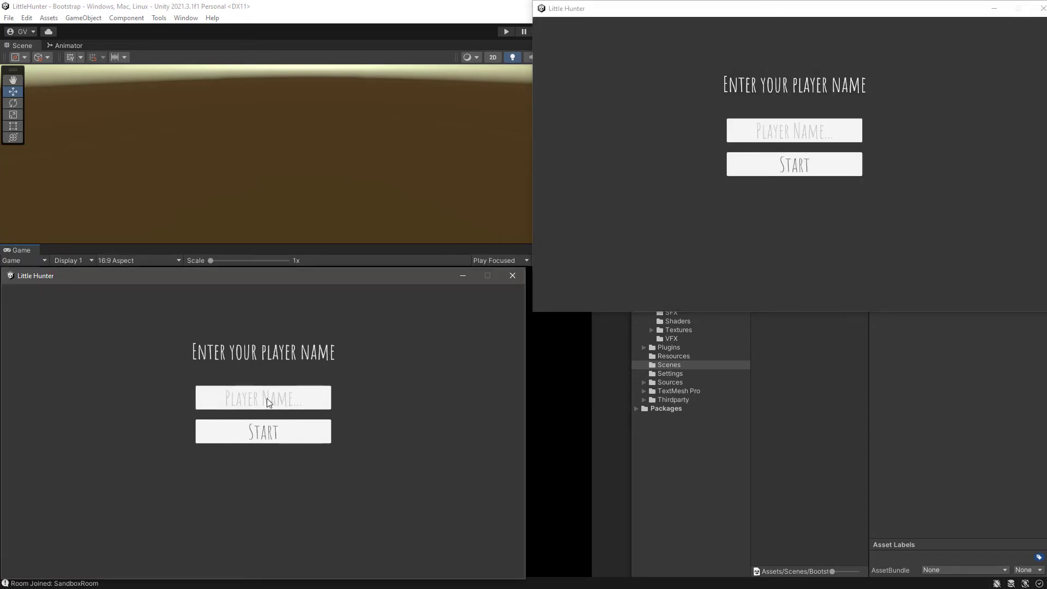
text(Player)
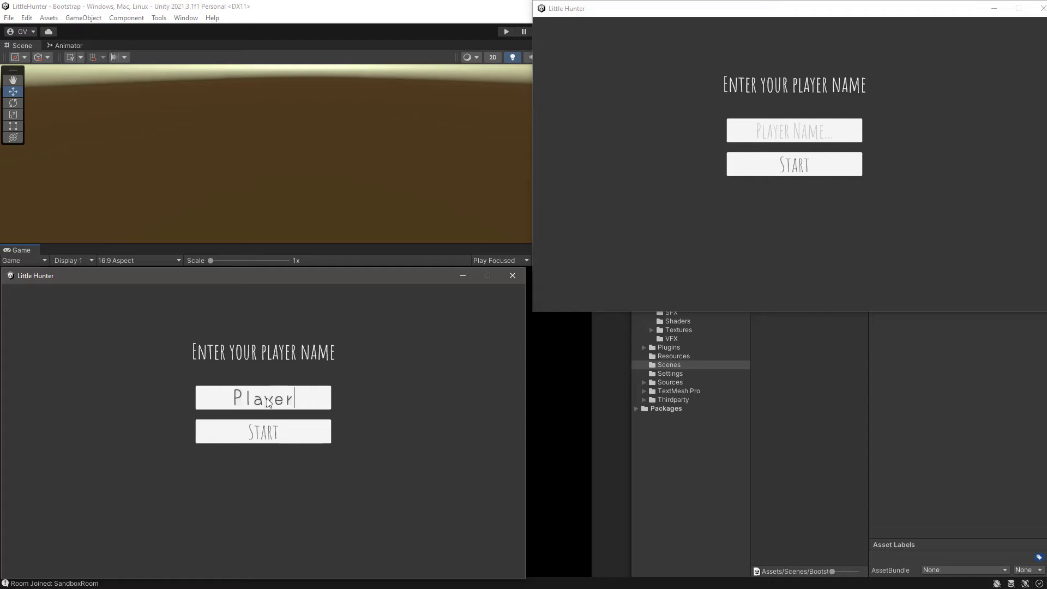
click(262, 431)
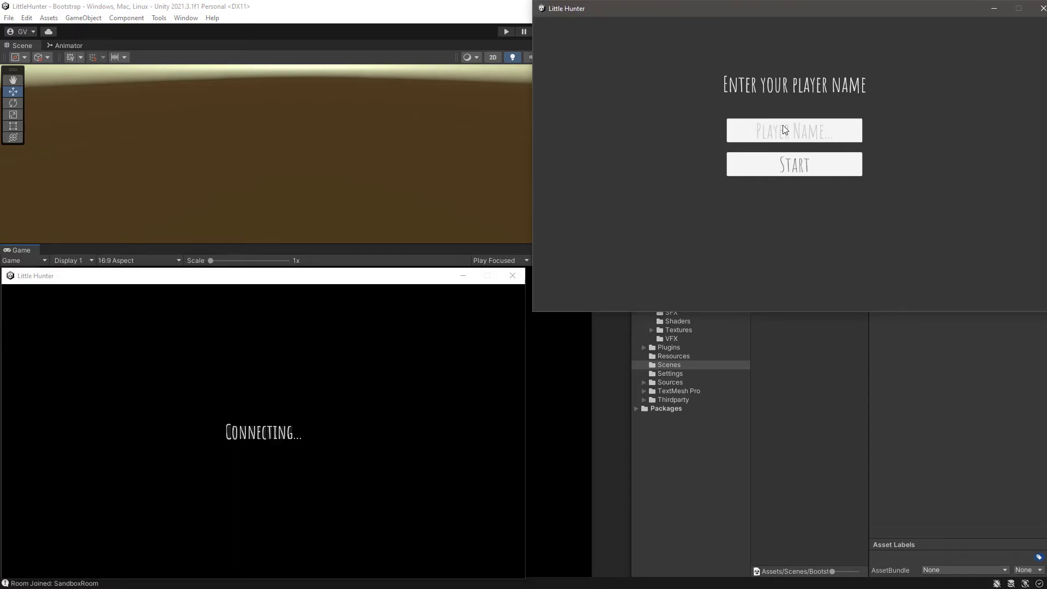
text(Player2)
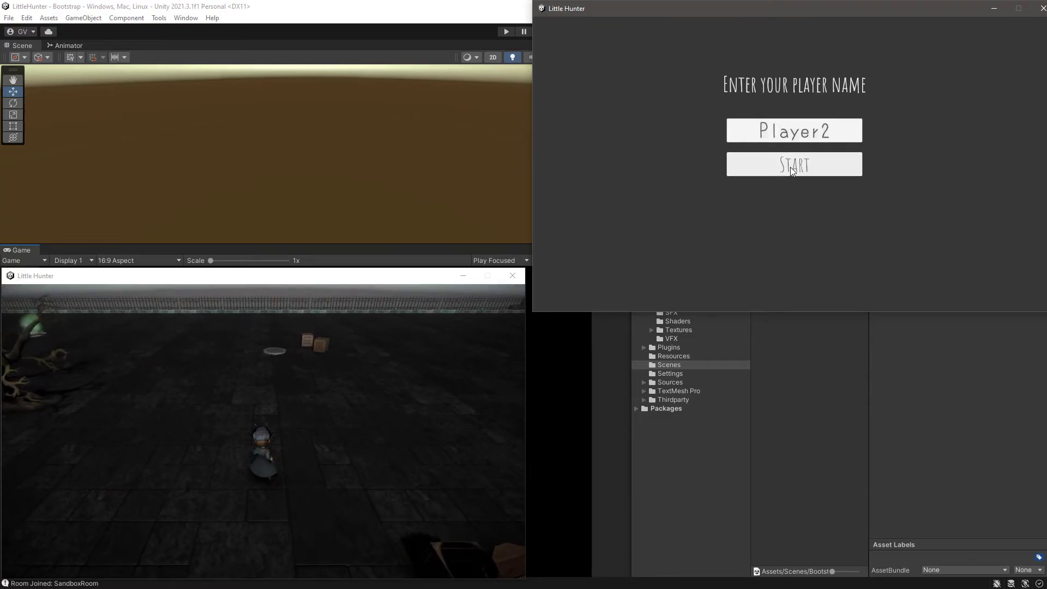
click(793, 164)
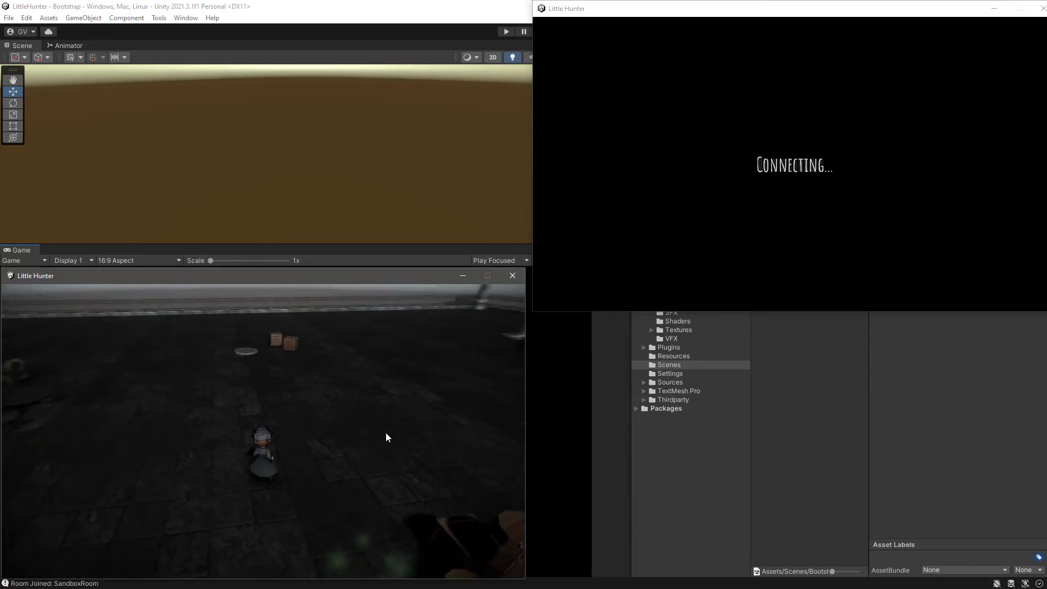